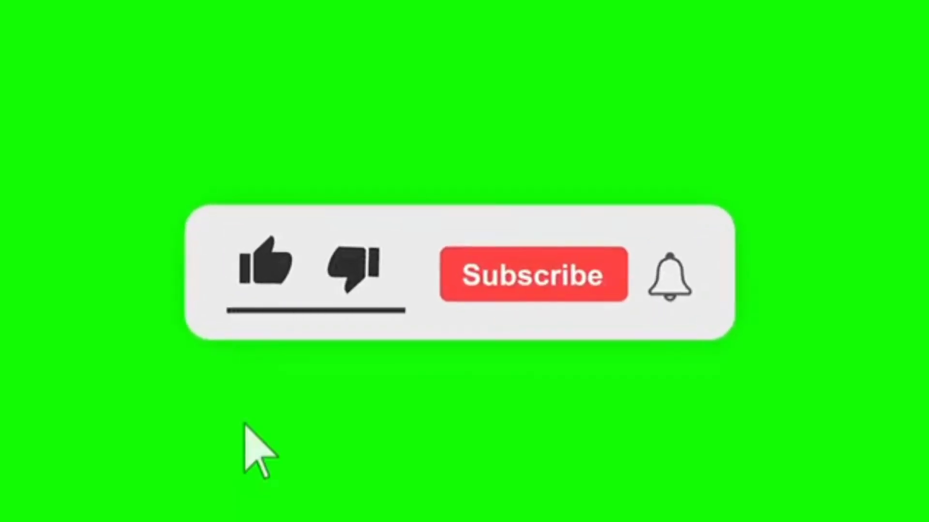
Like the video in the overlay so the thumbs-up and underline turn blue.
left_click(268, 265)
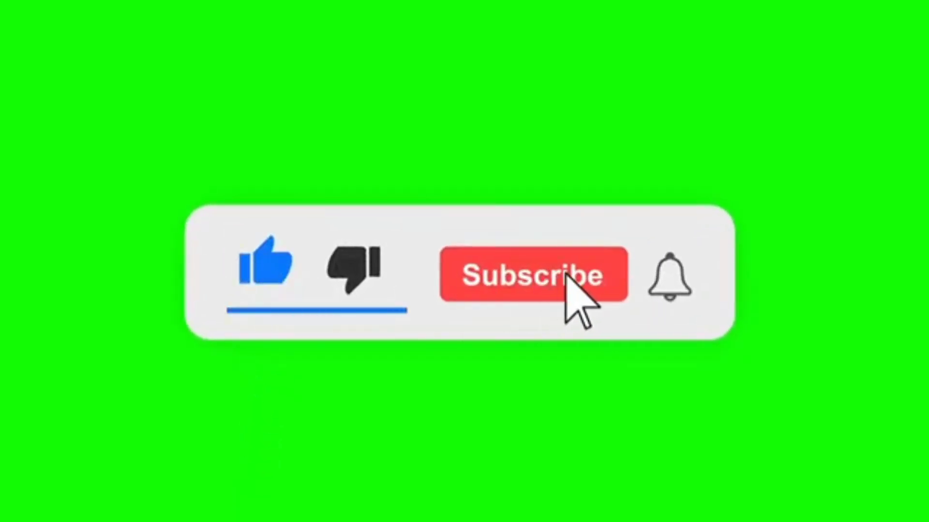